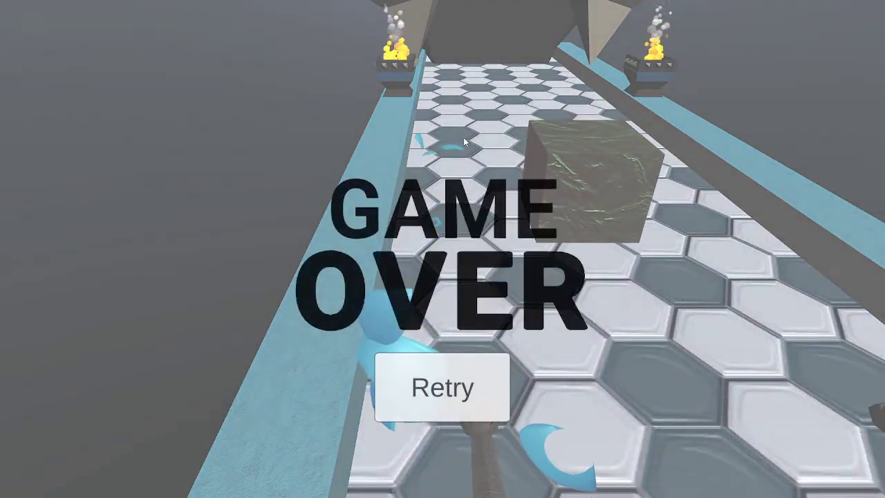
Retry from the Game Over screen after the ball shatters to restart the trap course.
{"action": "left_click", "coordinate": [444, 387]}
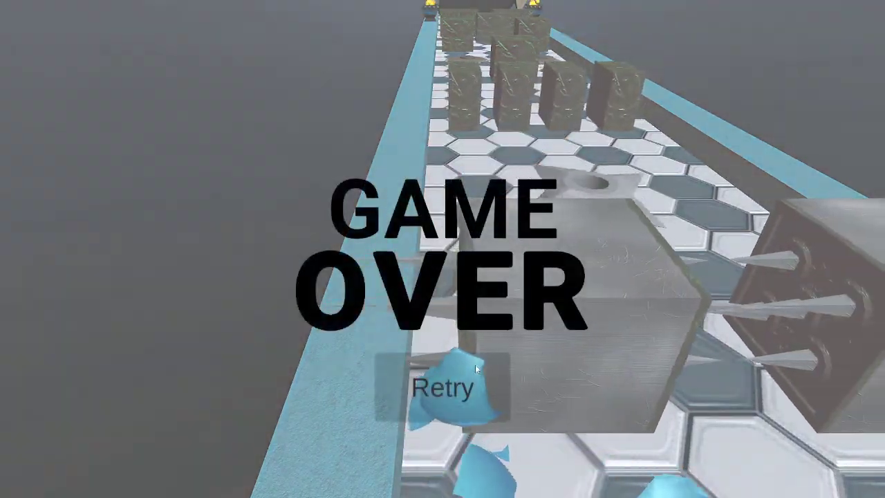
Retry after the spiked blocks smash the ball, respawning it at the track start.
{"action": "left_click", "coordinate": [446, 388]}
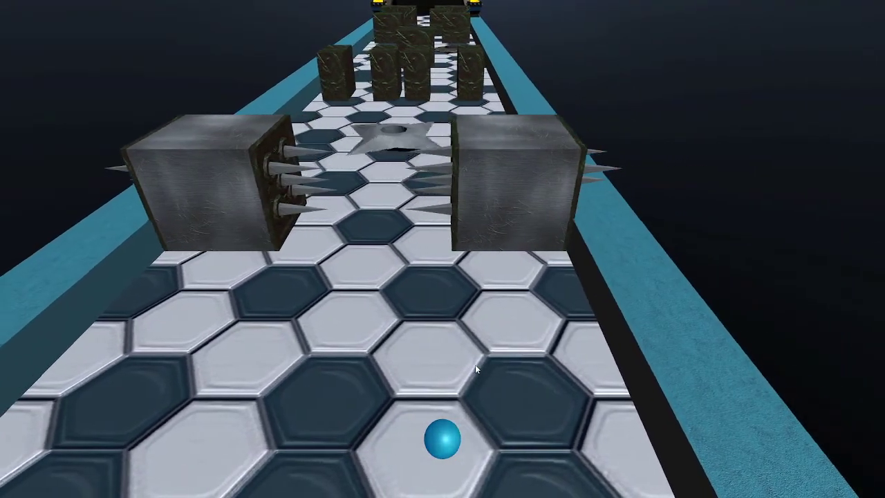